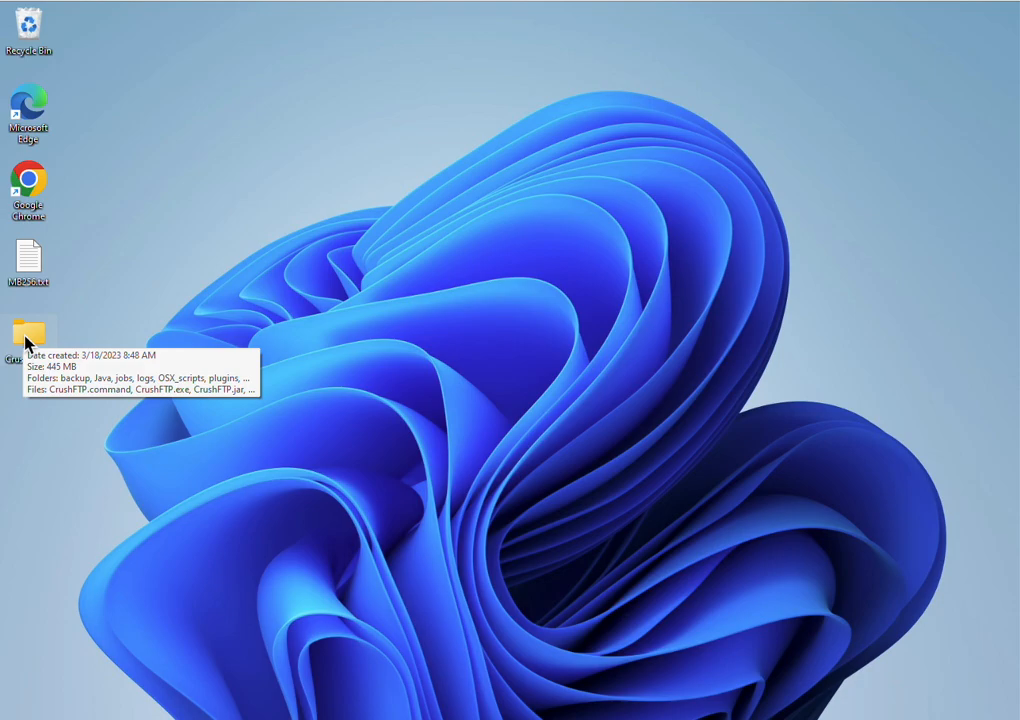
# Open the CrushFTP10 server folder from the desktop in File Explorer.
pyautogui.doubleClick(30, 336)
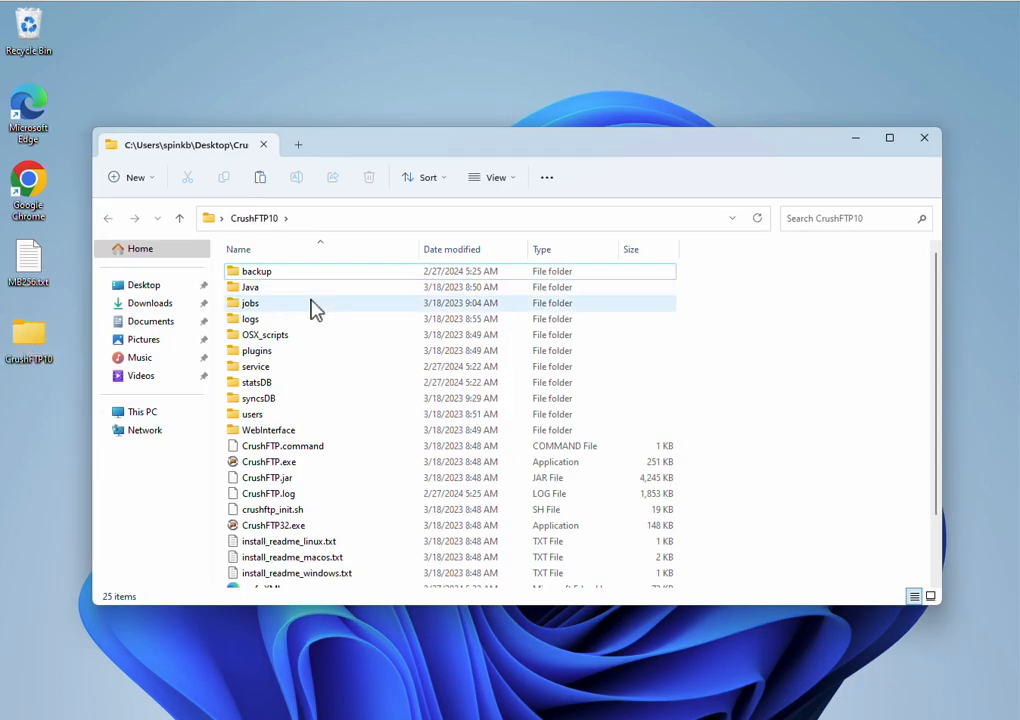
pyautogui.moveTo(436, 448)
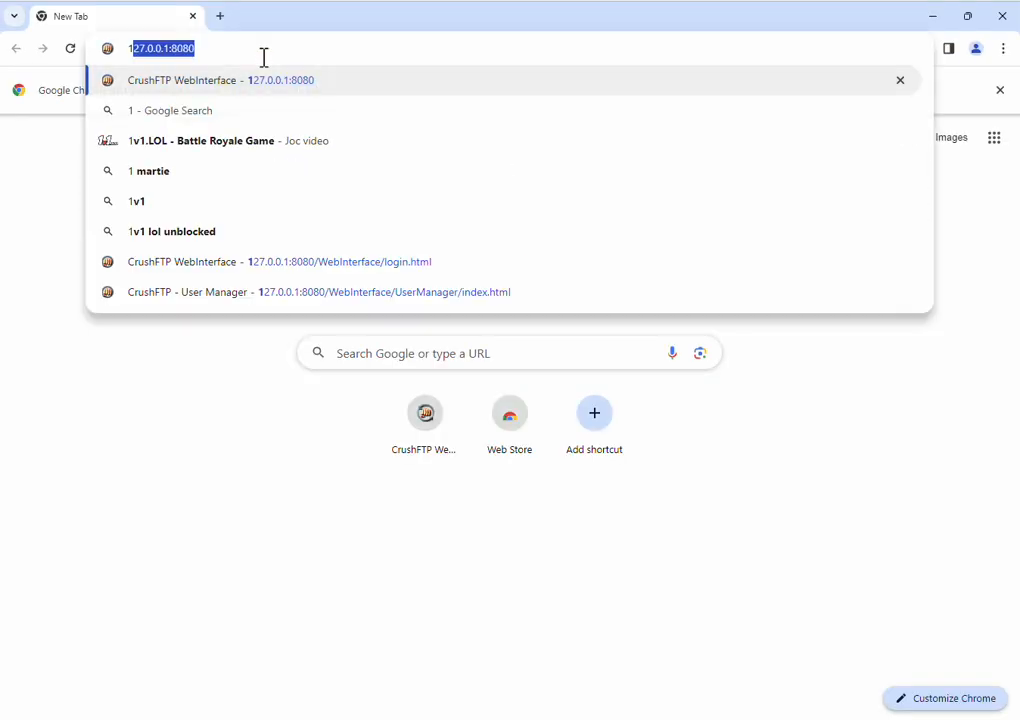
# Load 127.0.0.1:8080 and log in to the CrushFTP web interface as crushadmin.
pyautogui.press('Return')
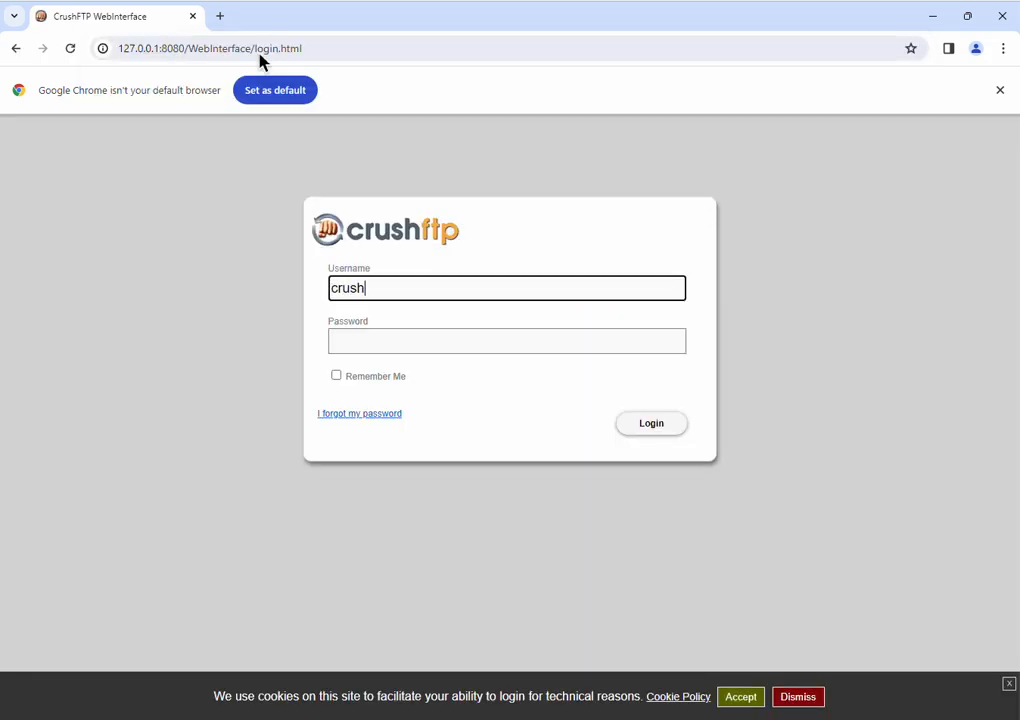
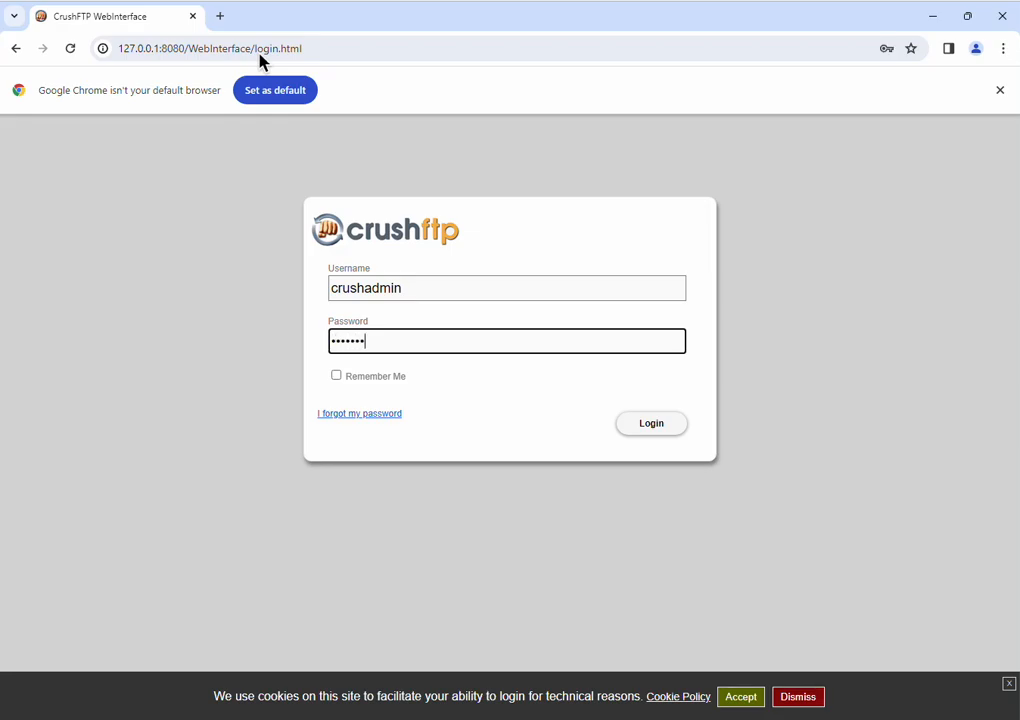
pyautogui.click(652, 422)
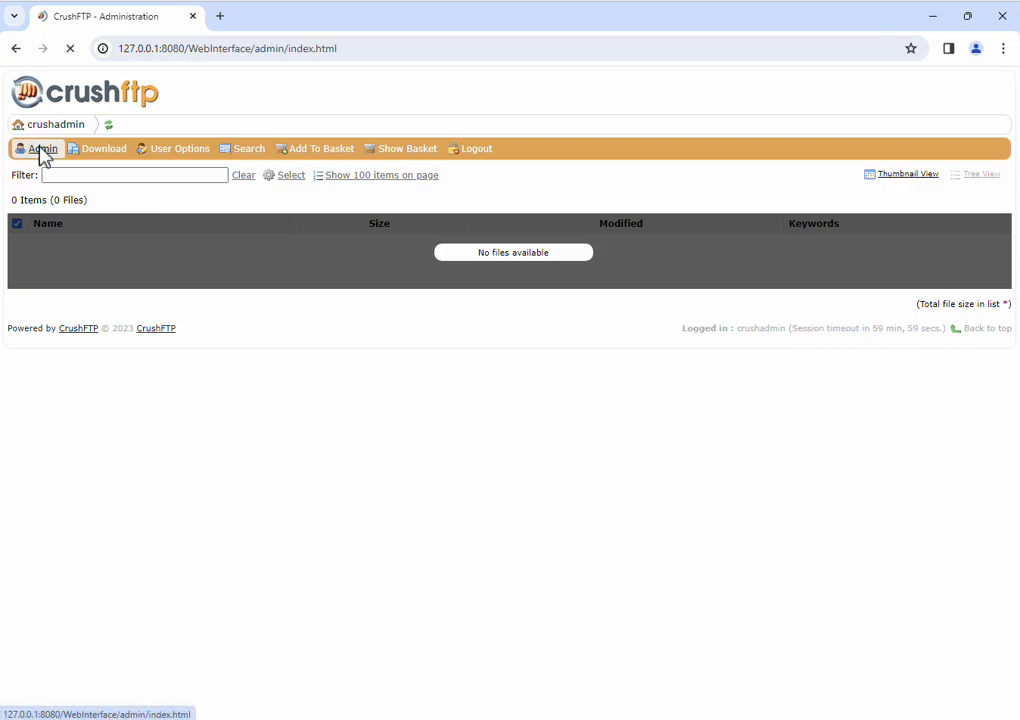
# Review the What's New notes for the 10.6.1 update, then show the About page with version 10.4.0_1.
pyautogui.click(42, 148)
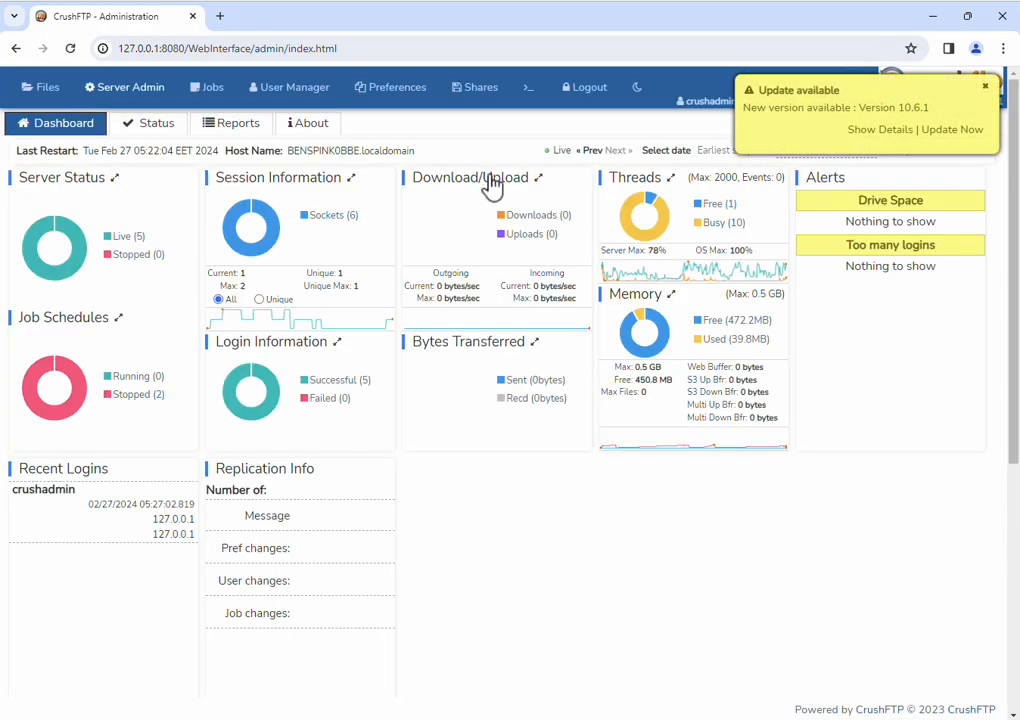
pyautogui.moveTo(848, 192)
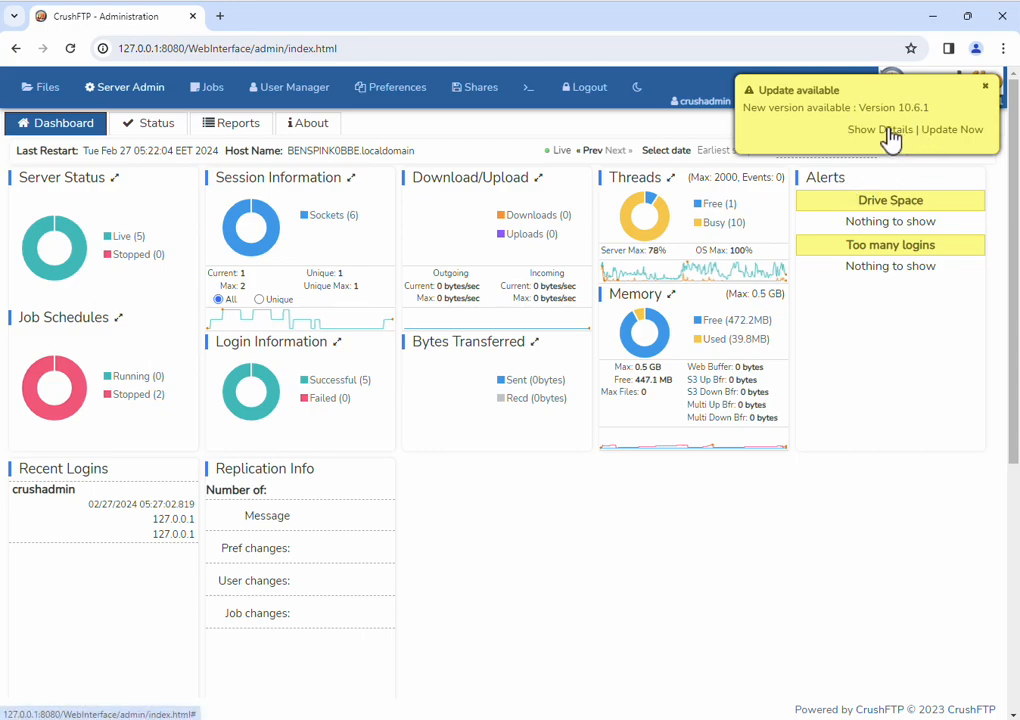
pyautogui.click(878, 128)
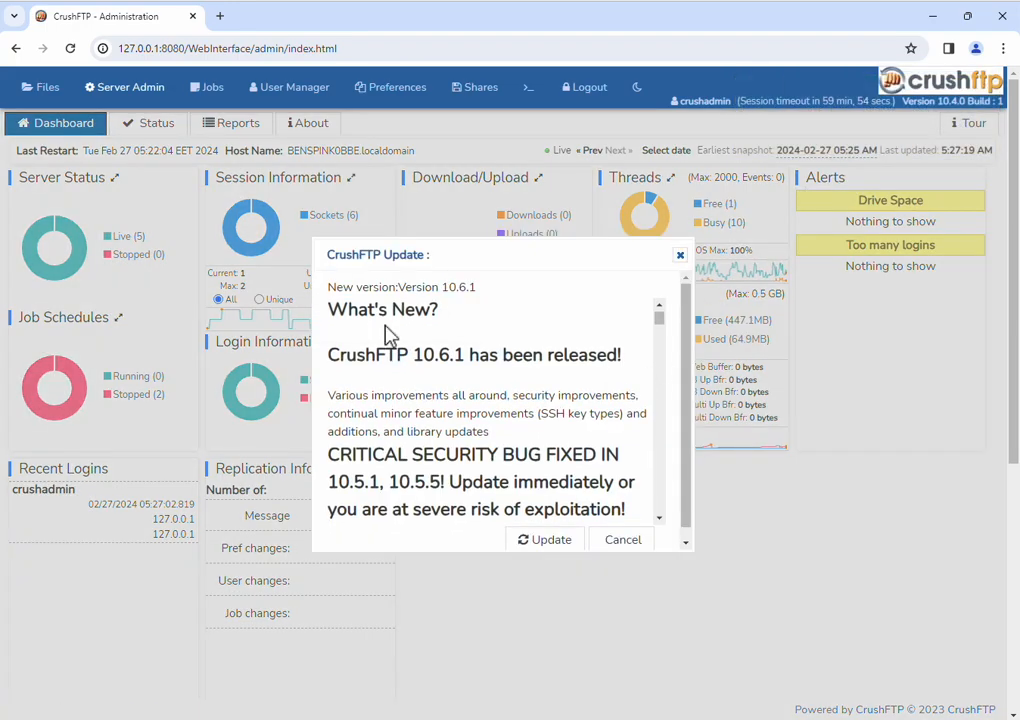
pyautogui.scroll(-3)
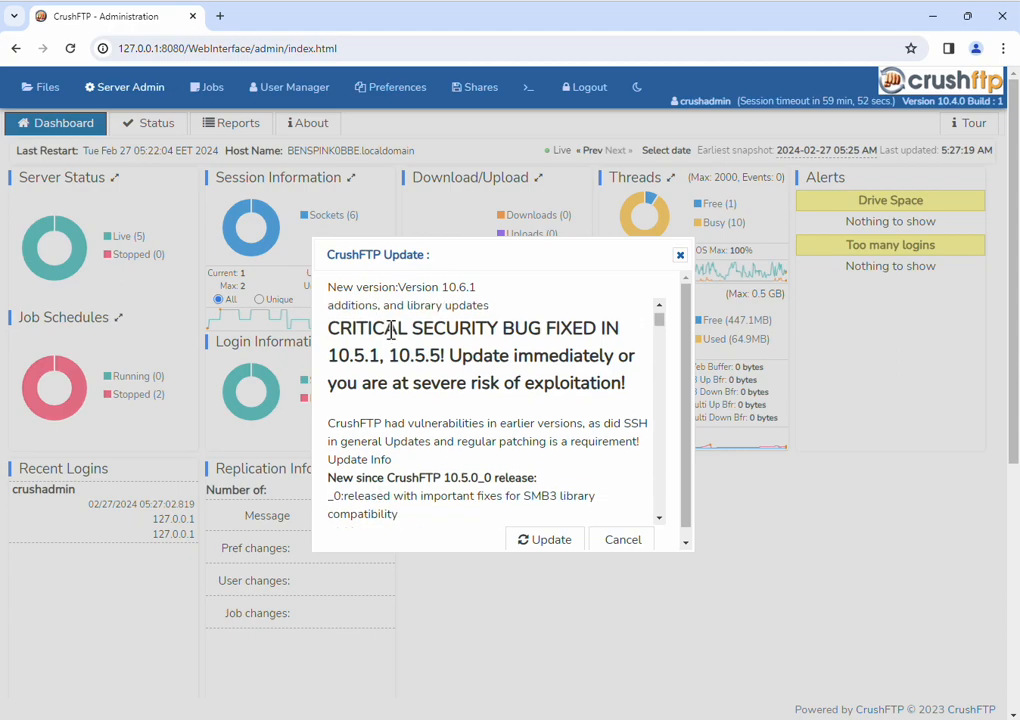
pyautogui.scroll(3)
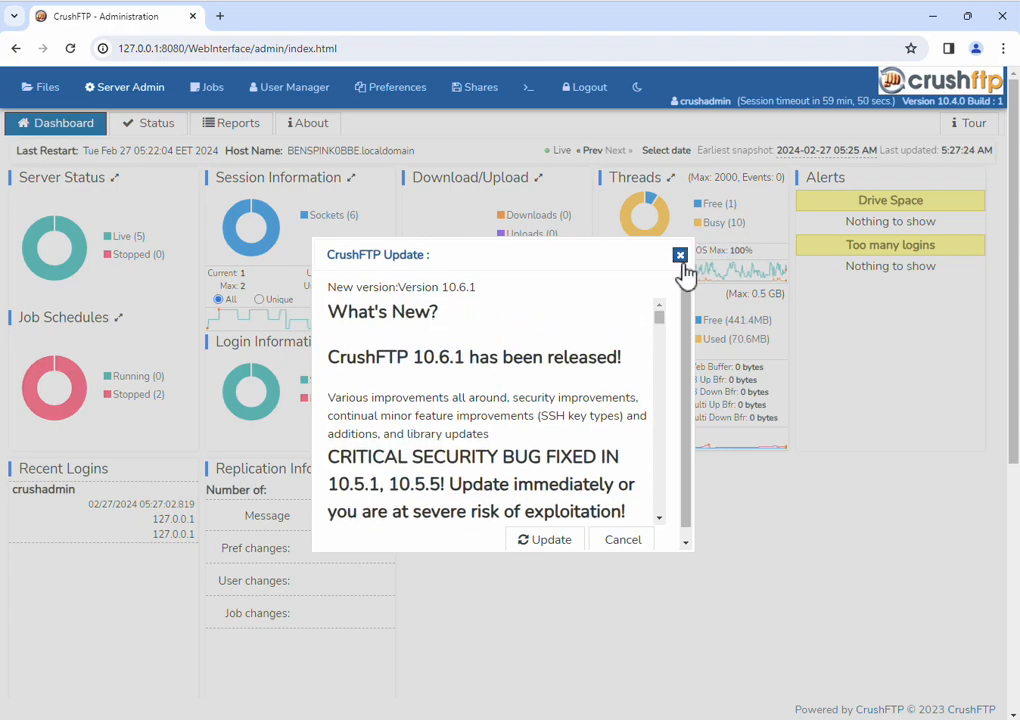
pyautogui.click(680, 256)
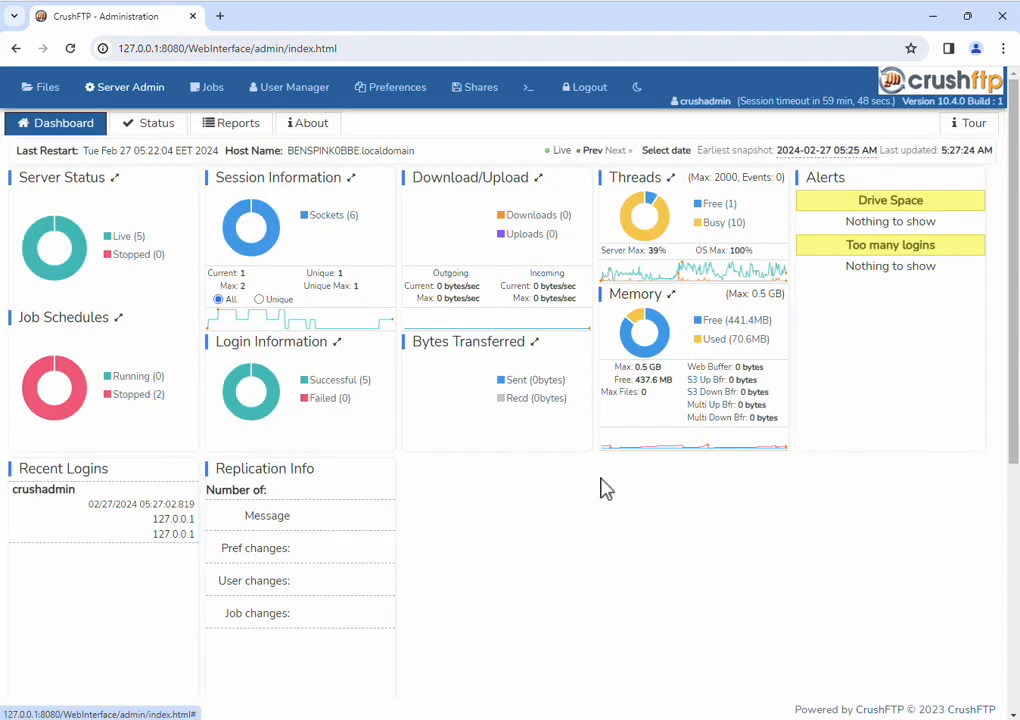
pyautogui.click(308, 122)
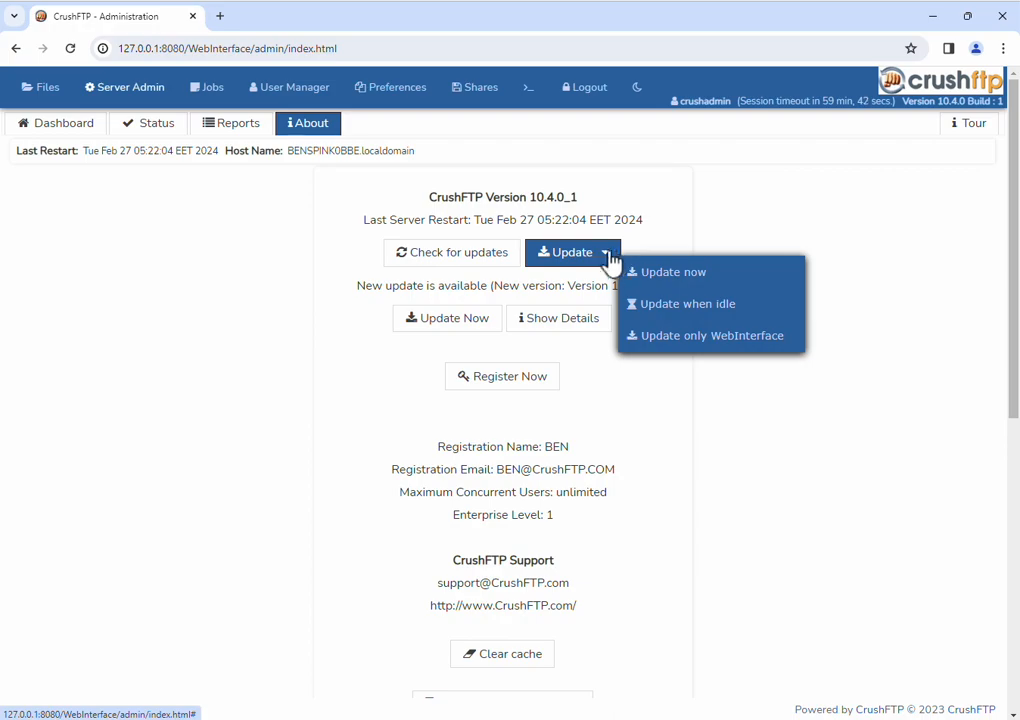
# Choose Update now to start installing version 10.6.1 immediately.
pyautogui.click(672, 272)
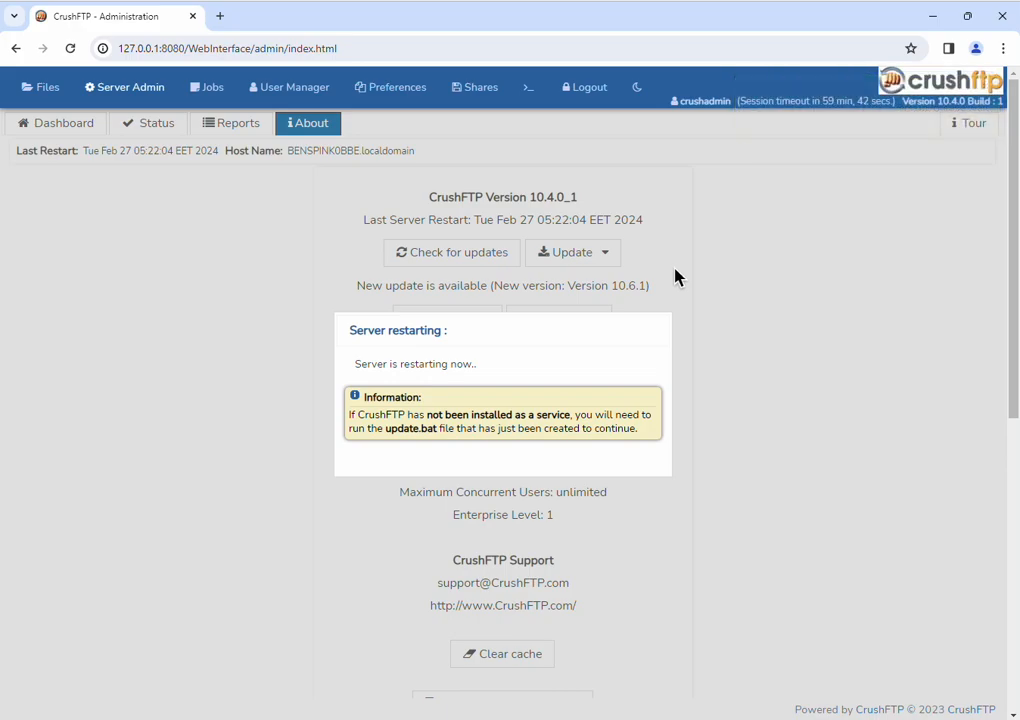
# Wait while the server restarts and the admin interface reloads after the update.
pyautogui.click(56, 122)
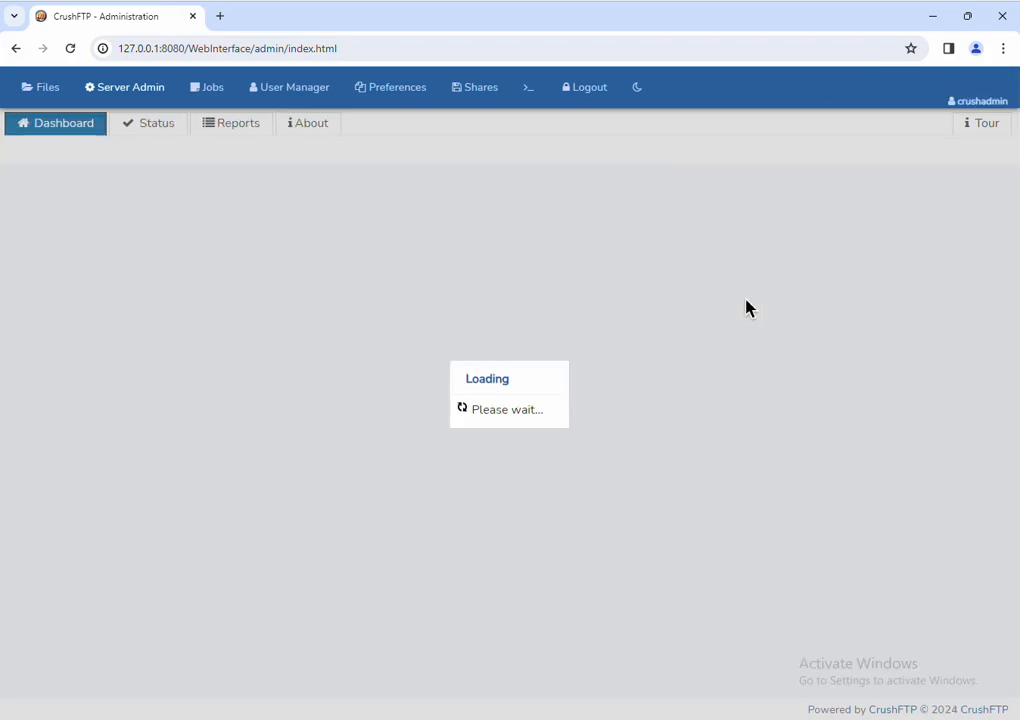